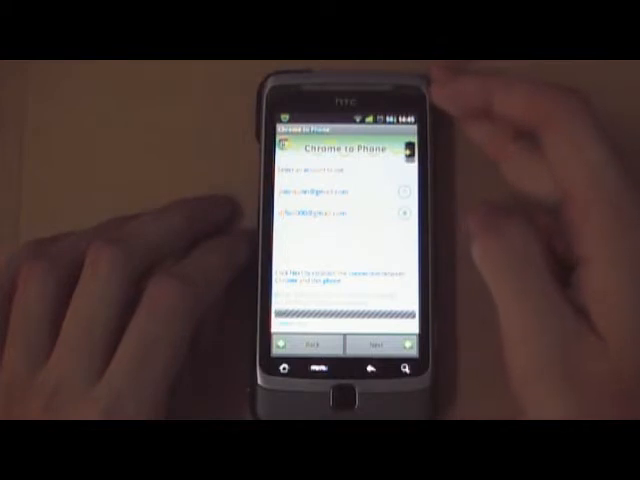
# Choose the Google account to link with the phone and continue past the link-handling option.
pyautogui.click(380, 345)
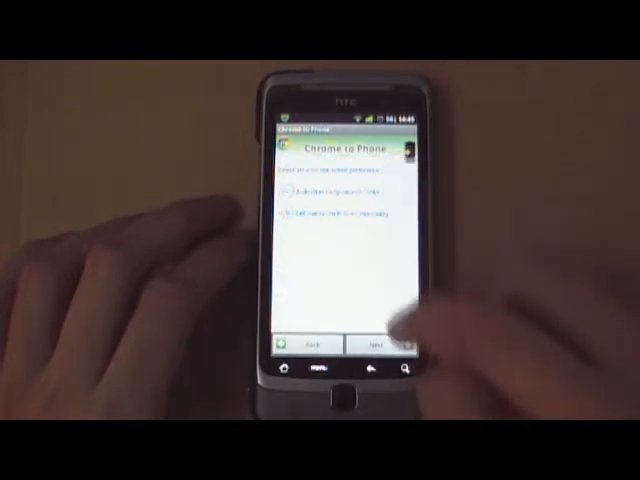
pyautogui.click(382, 344)
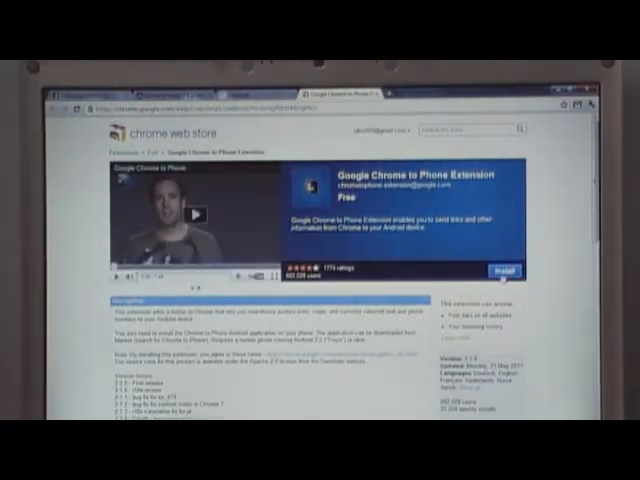
# Install the Google Chrome to Phone Extension from the Web Store and begin its setup.
pyautogui.click(498, 272)
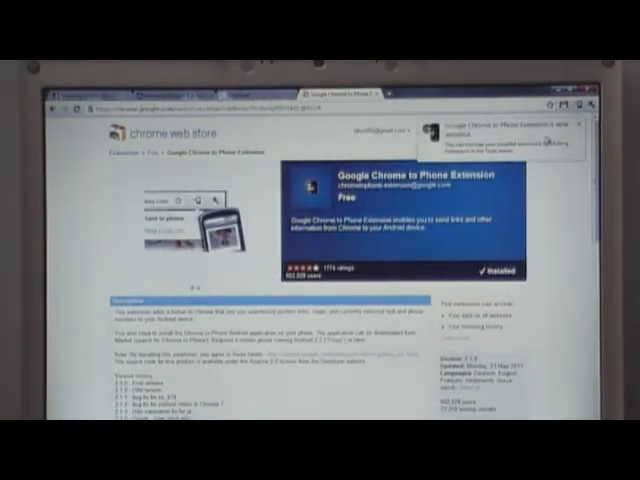
pyautogui.click(190, 220)
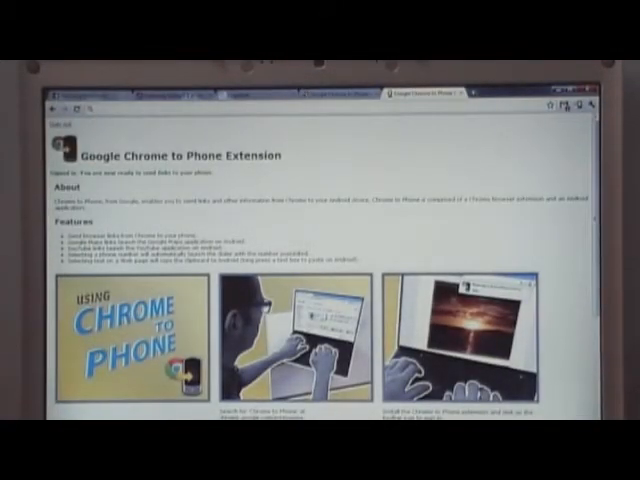
# Review the signed-in Chrome to Phone extension's welcome page.
pyautogui.scroll(-3)
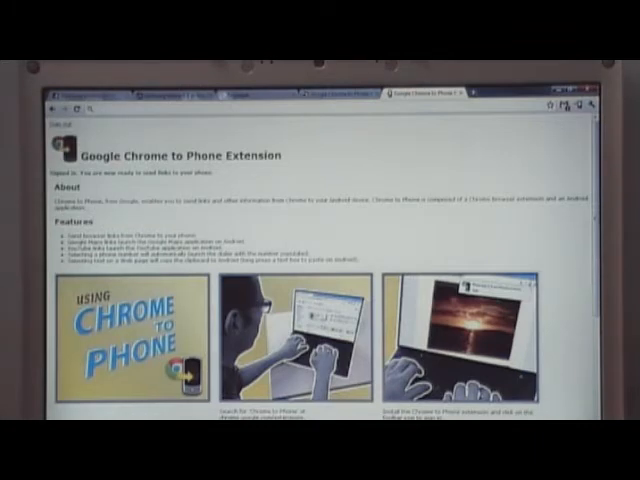
pyautogui.moveTo(399, 231)
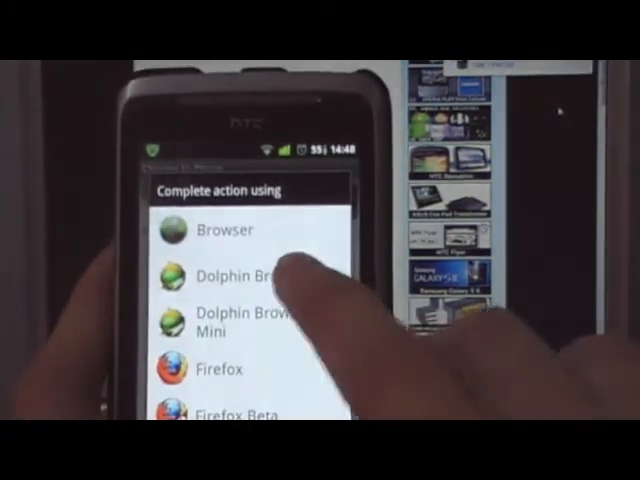
# Open the received Samsung Galaxy S II RM799 launch article in the stock Android Browser.
pyautogui.click(224, 230)
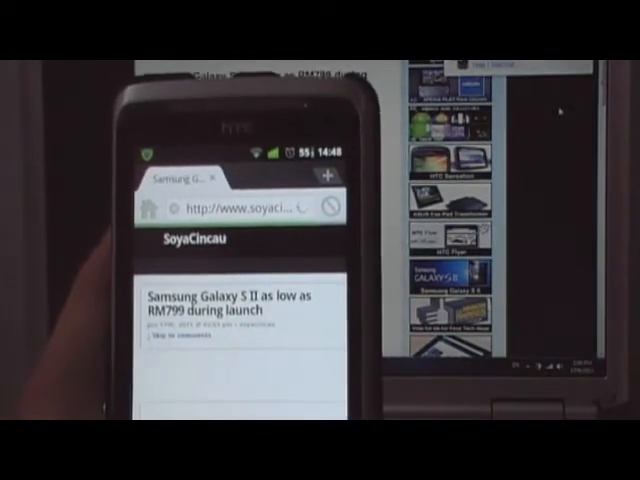
pyautogui.scroll(-3)
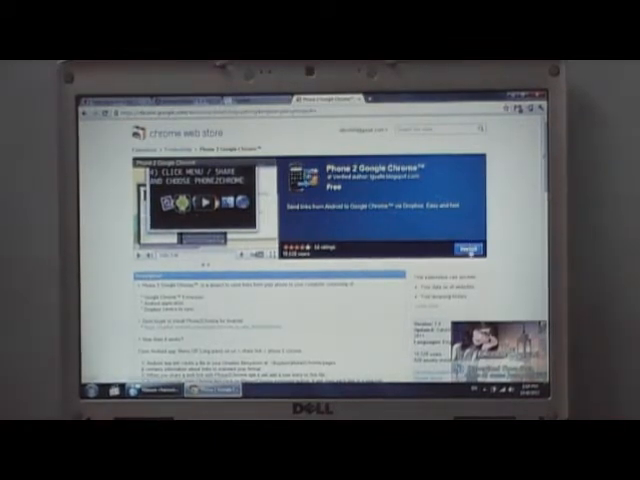
# Install the Phone 2 Google Chrome extension from its Chrome Web Store page.
pyautogui.click(466, 245)
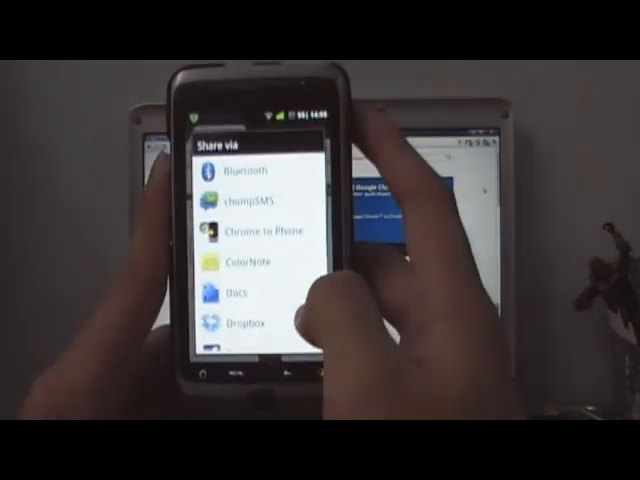
# Scroll the Share via list down to the Phone 2 Chrome entry.
pyautogui.scroll(-3)
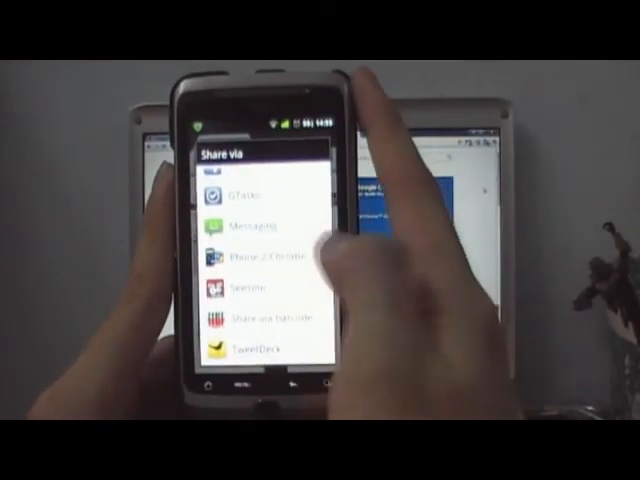